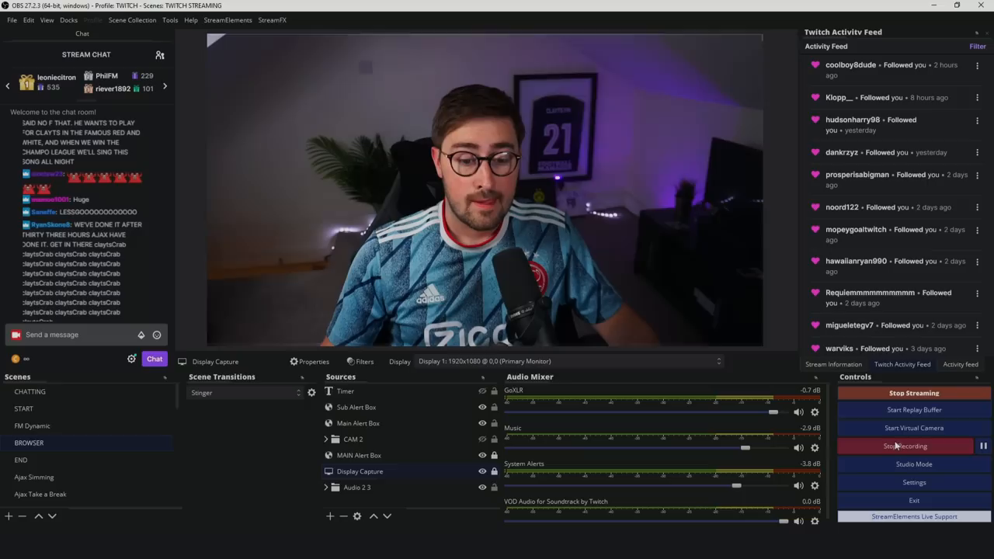
# - End the Twitch live stream from the Controls dock while the local recording keeps running
pyautogui.click(914, 393)
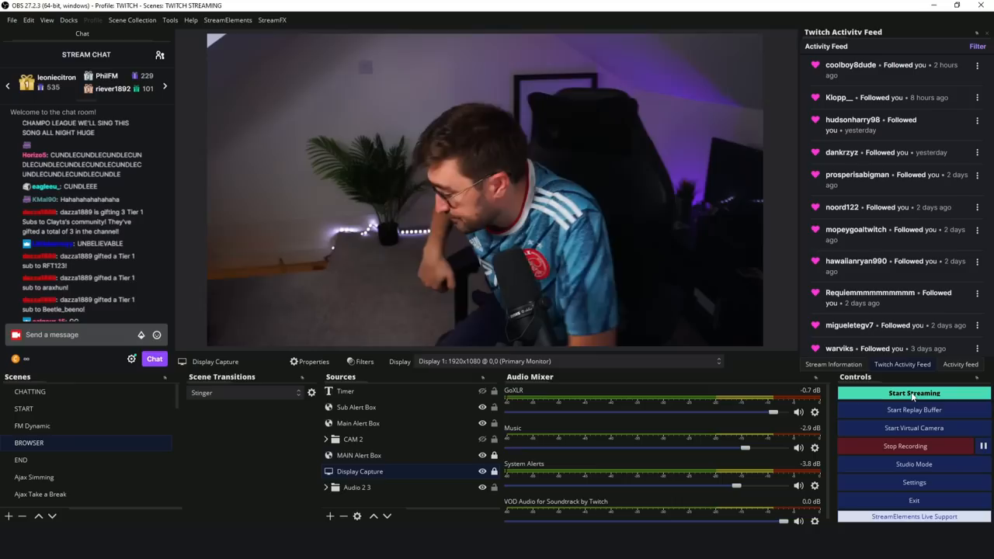